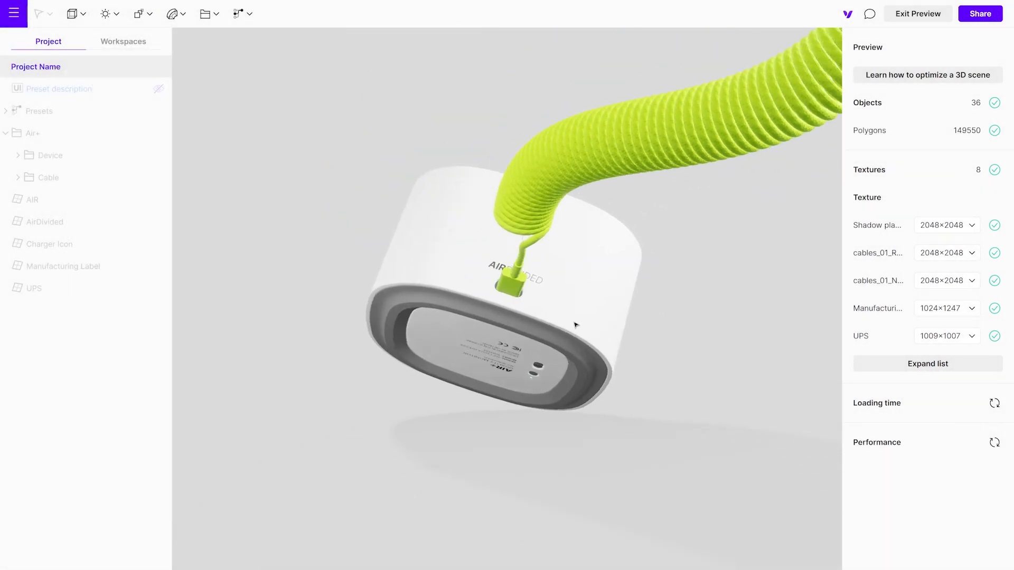
- Inspect the key, fill and back lights from the scene camera and top, previewing in between
{"action": "left_click_drag", "start_coordinate": [569, 323], "coordinate": [407, 340]}
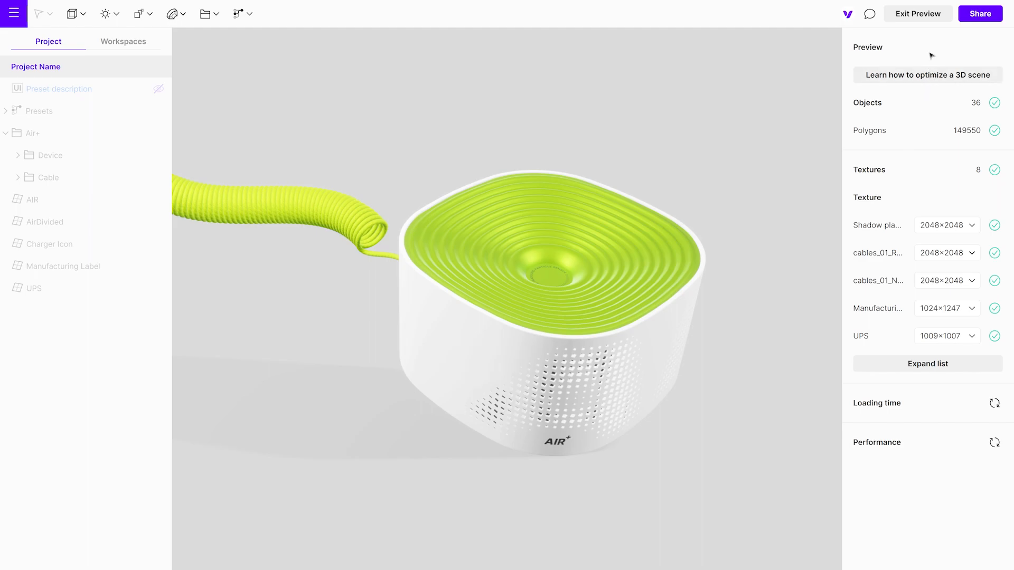
{"action": "left_click", "coordinate": [917, 12]}
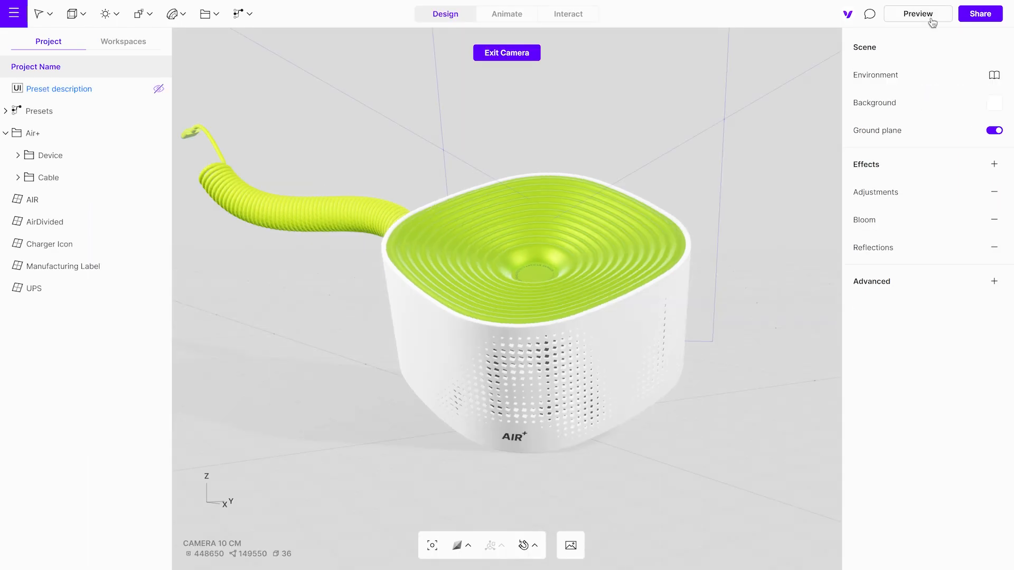
{"action": "left_click", "coordinate": [506, 53]}
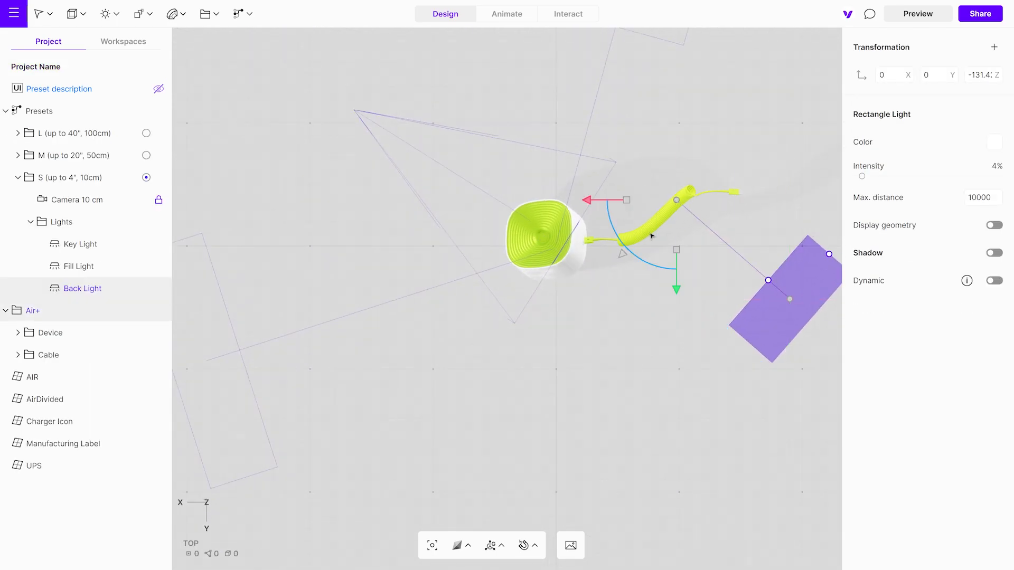
{"action": "left_click", "coordinate": [80, 244]}
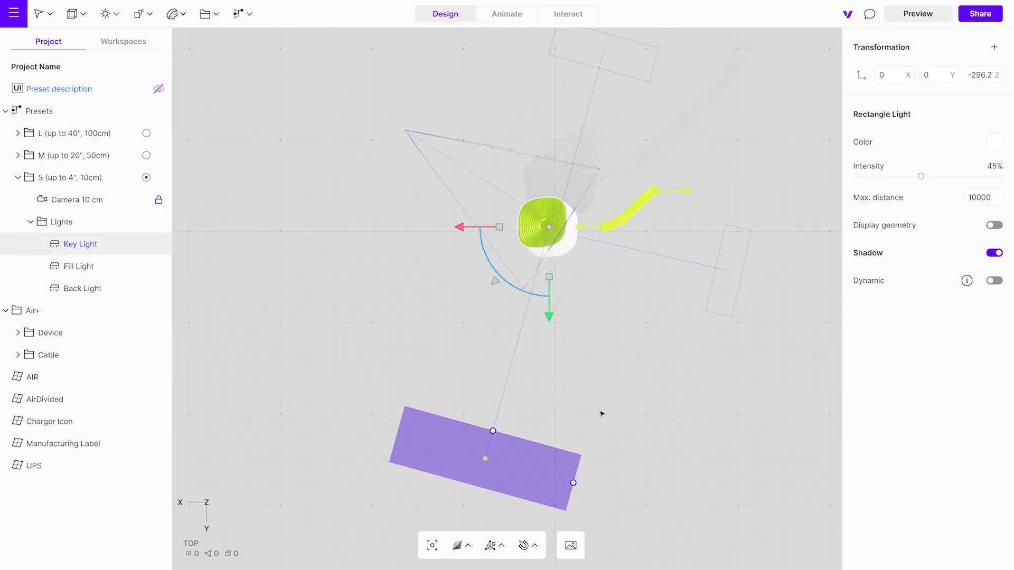
{"action": "left_click", "coordinate": [80, 266]}
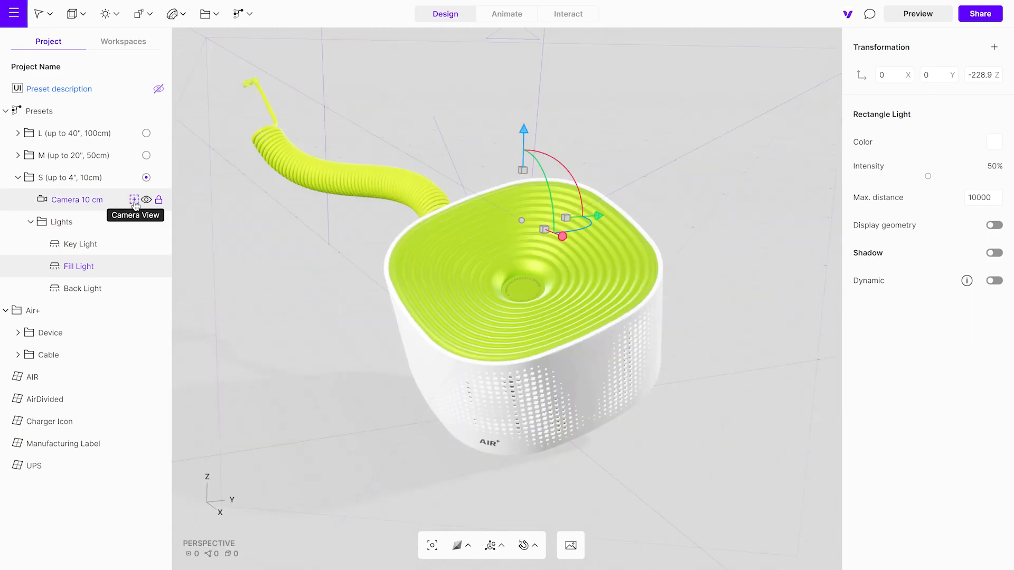
{"action": "left_click", "coordinate": [134, 199]}
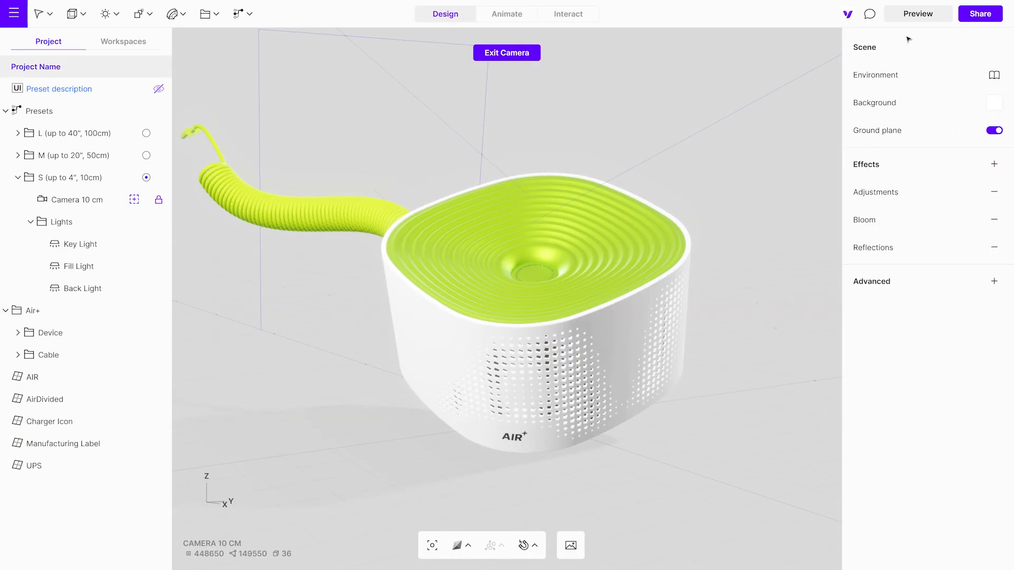
{"action": "left_click", "coordinate": [77, 266]}
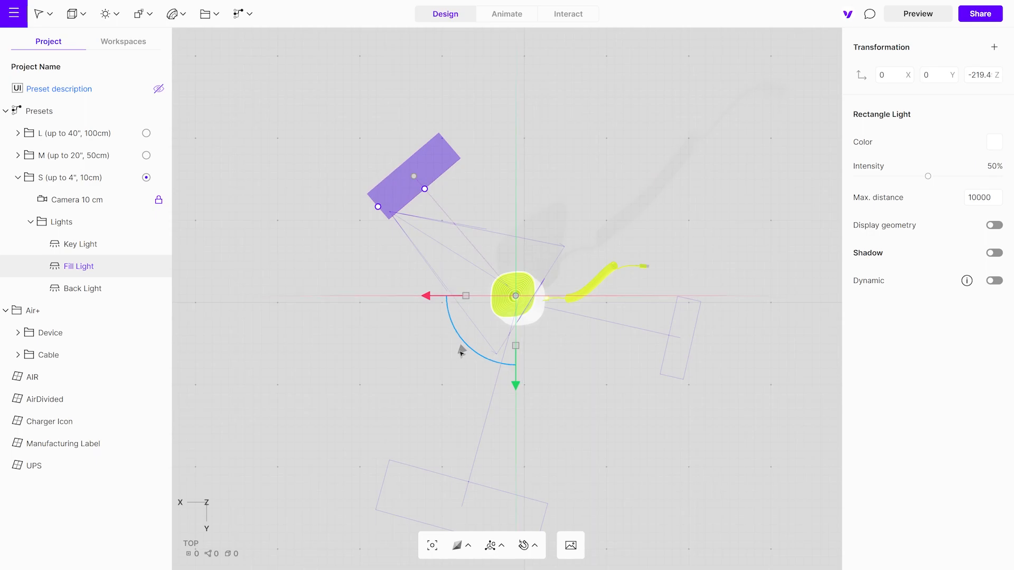
{"action": "left_click", "coordinate": [83, 287]}
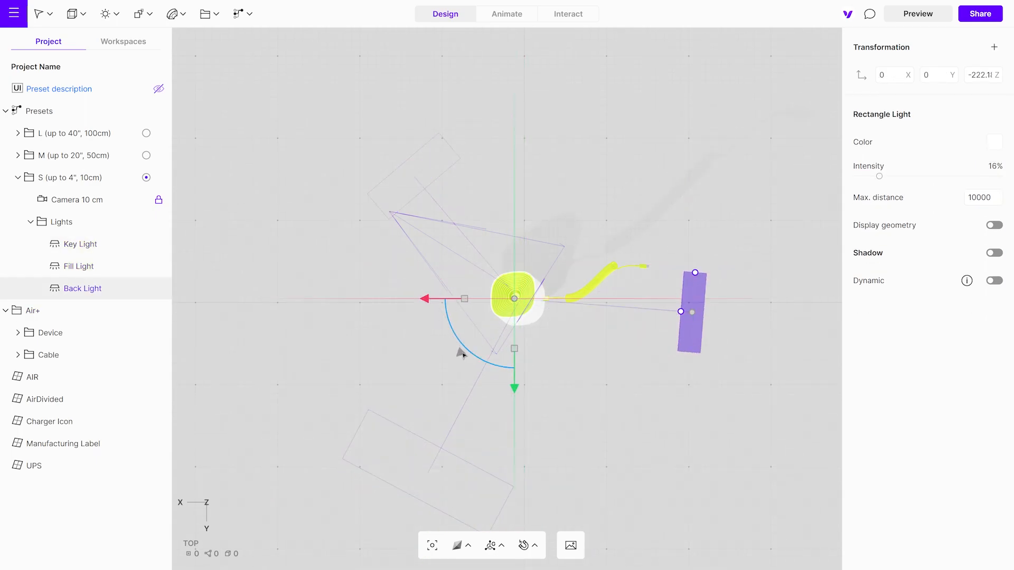
{"action": "left_click", "coordinate": [917, 12]}
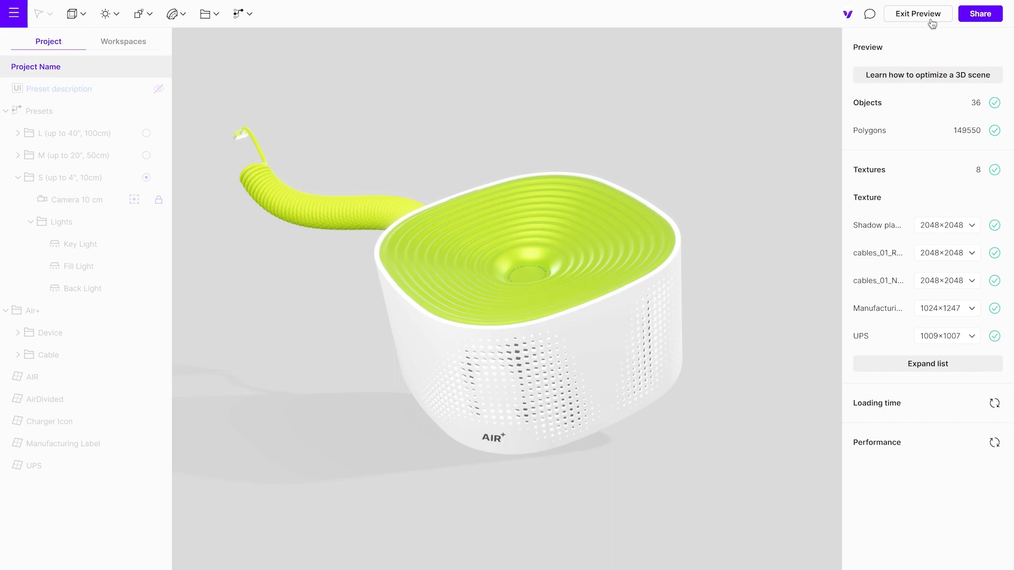
{"action": "left_click", "coordinate": [916, 12]}
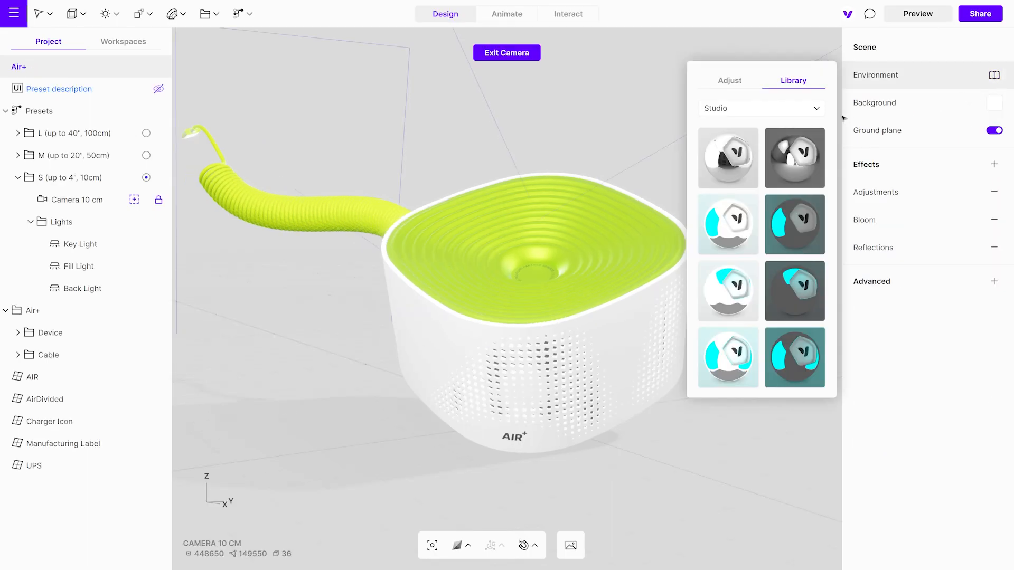
- Browse the Outdoor environments, return to Studio and apply the Studio 2 preset
{"action": "left_click", "coordinate": [761, 108]}
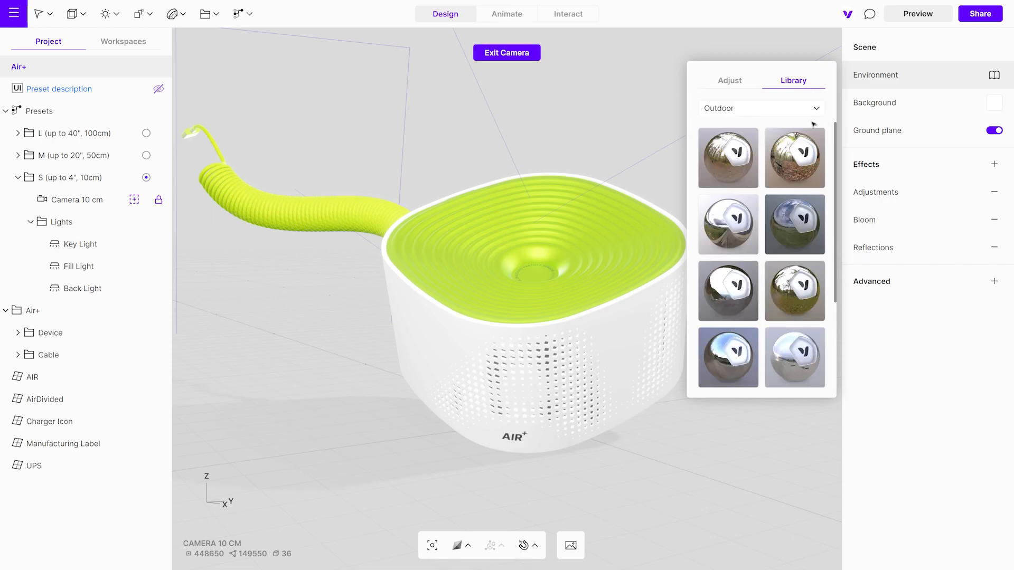
{"action": "left_click", "coordinate": [760, 108]}
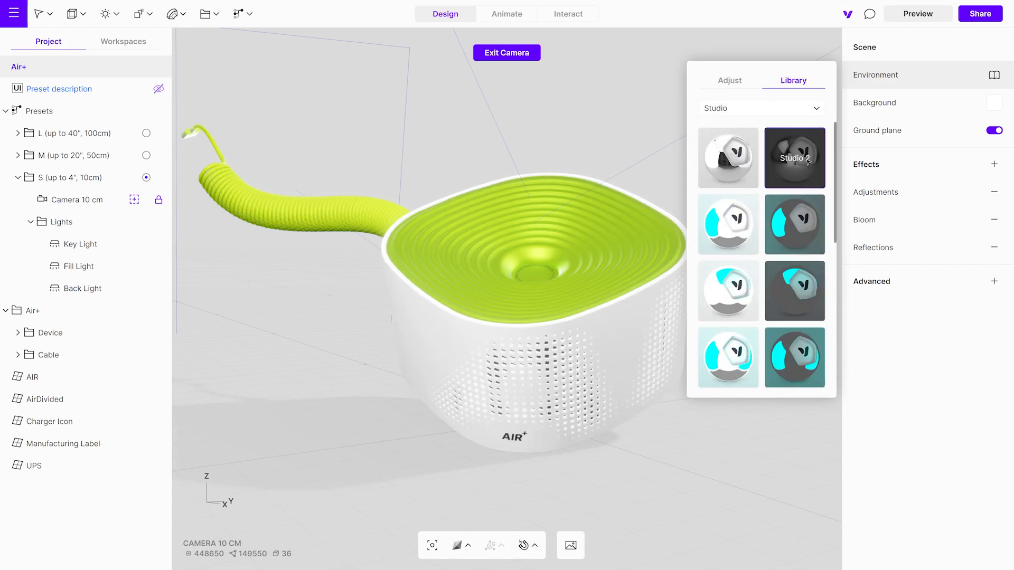
{"action": "left_click", "coordinate": [793, 157]}
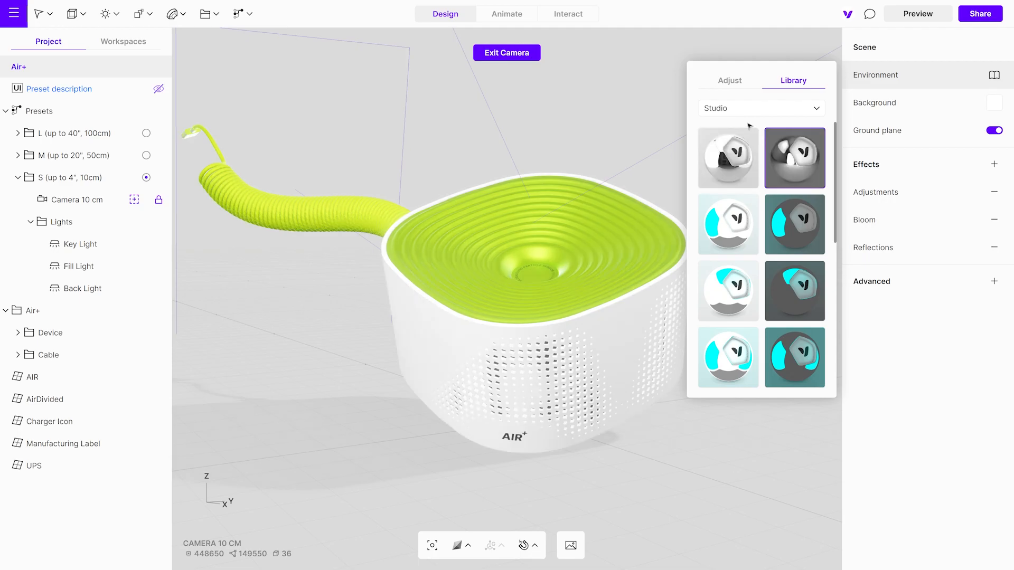
- Set environment intensity to 43% and rotation to 305°, then preview the relit scene
{"action": "left_click", "coordinate": [730, 80]}
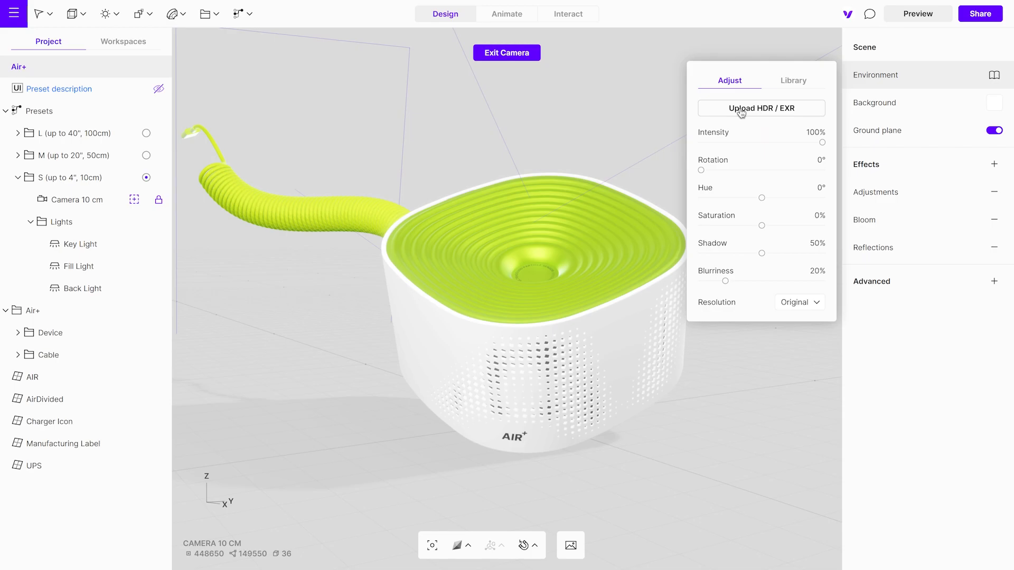
{"action": "mouse_move", "coordinate": [825, 146]}
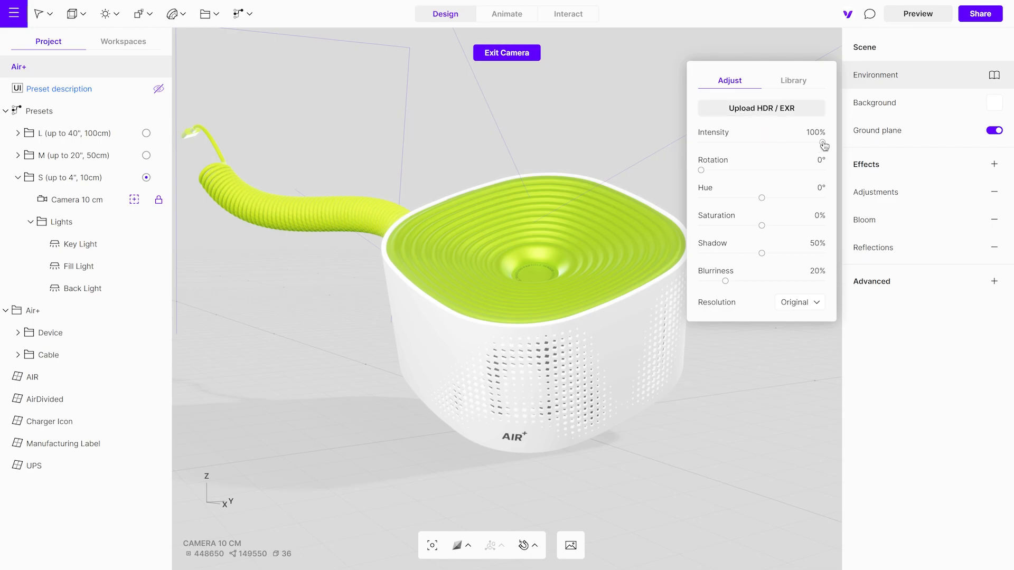
{"action": "left_click_drag", "start_coordinate": [825, 142], "coordinate": [755, 143]}
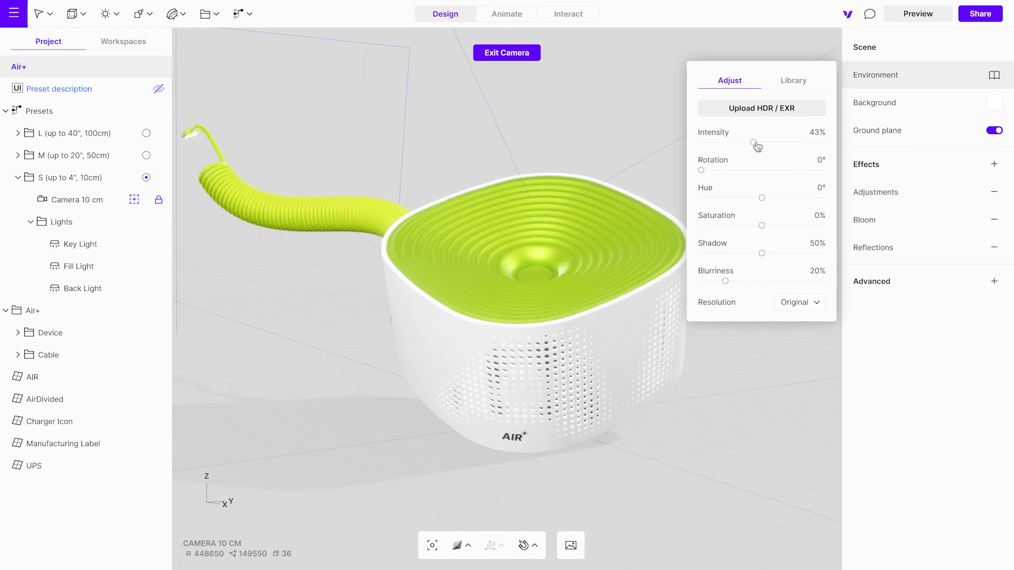
{"action": "left_click_drag", "start_coordinate": [701, 171], "coordinate": [795, 170]}
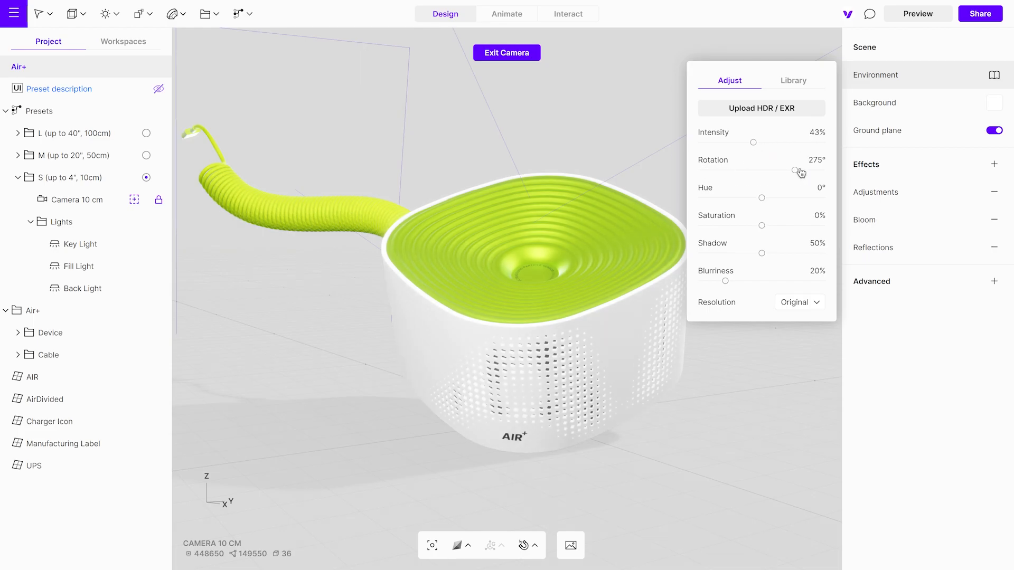
{"action": "left_click_drag", "start_coordinate": [795, 171], "coordinate": [807, 171]}
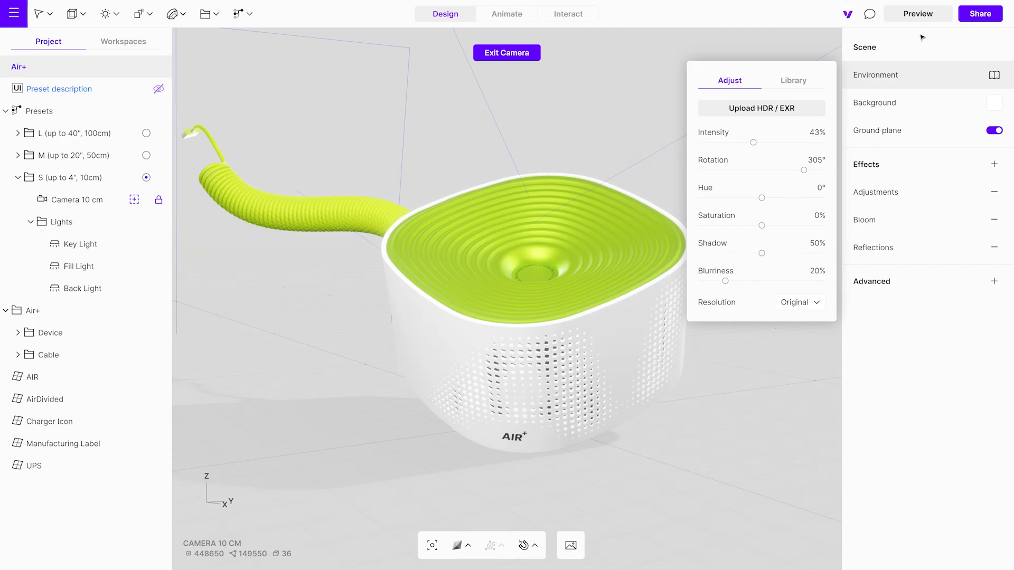
{"action": "left_click", "coordinate": [917, 13]}
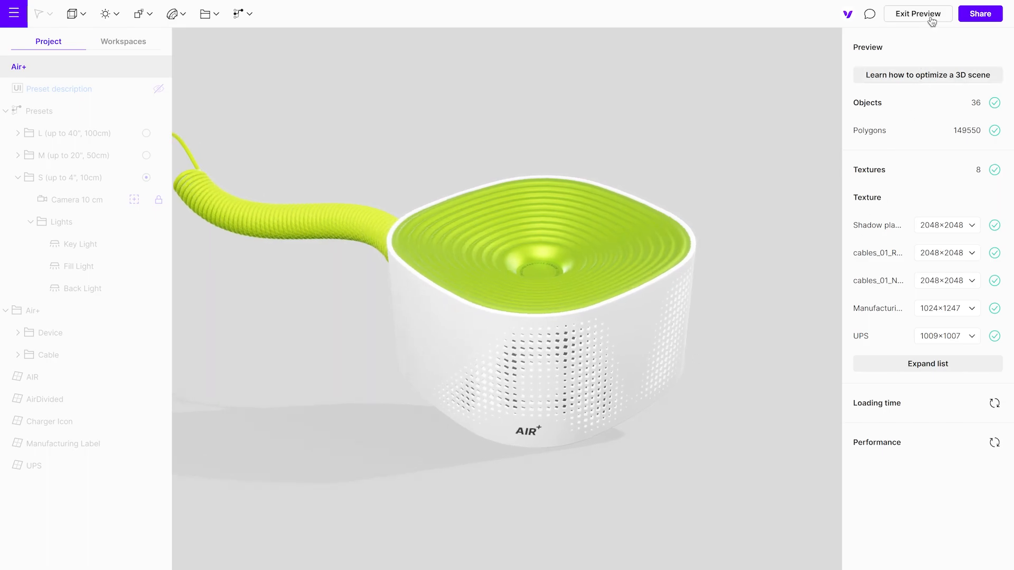
- Exit the preview, select the Air+ group and switch viewport shading to Textured
{"action": "left_click", "coordinate": [917, 14]}
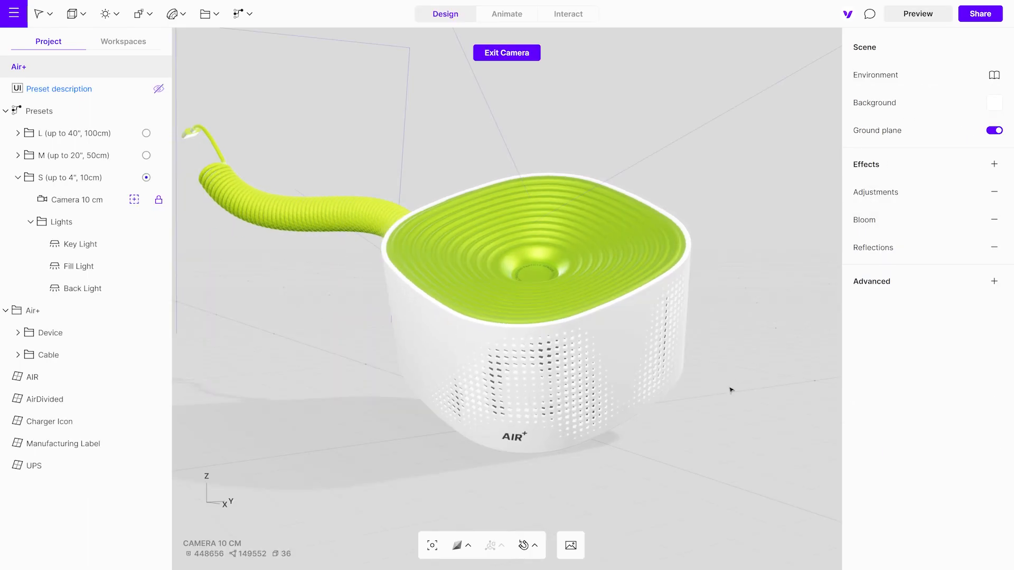
{"action": "left_click", "coordinate": [460, 545]}
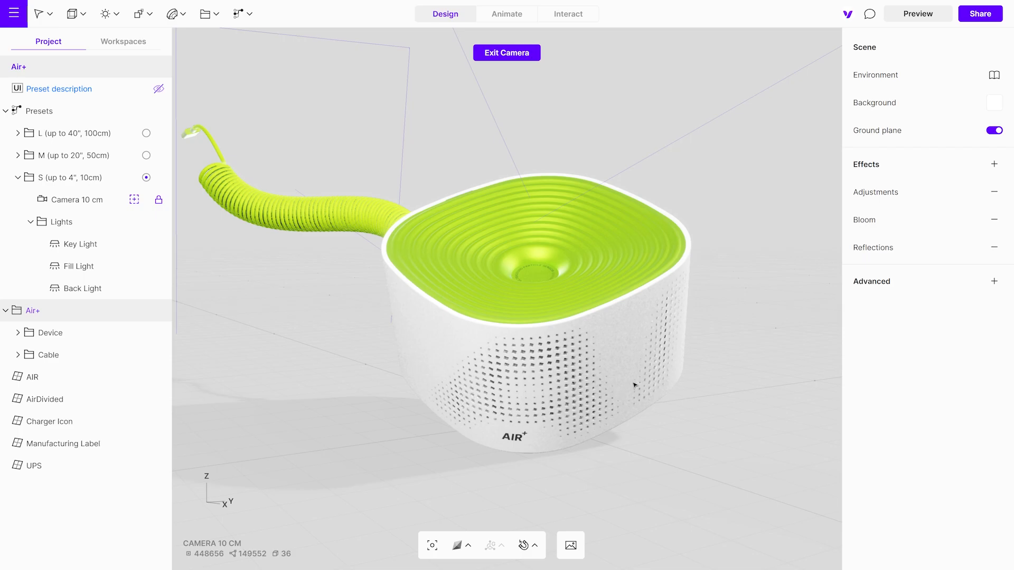
{"action": "left_click", "coordinate": [462, 545]}
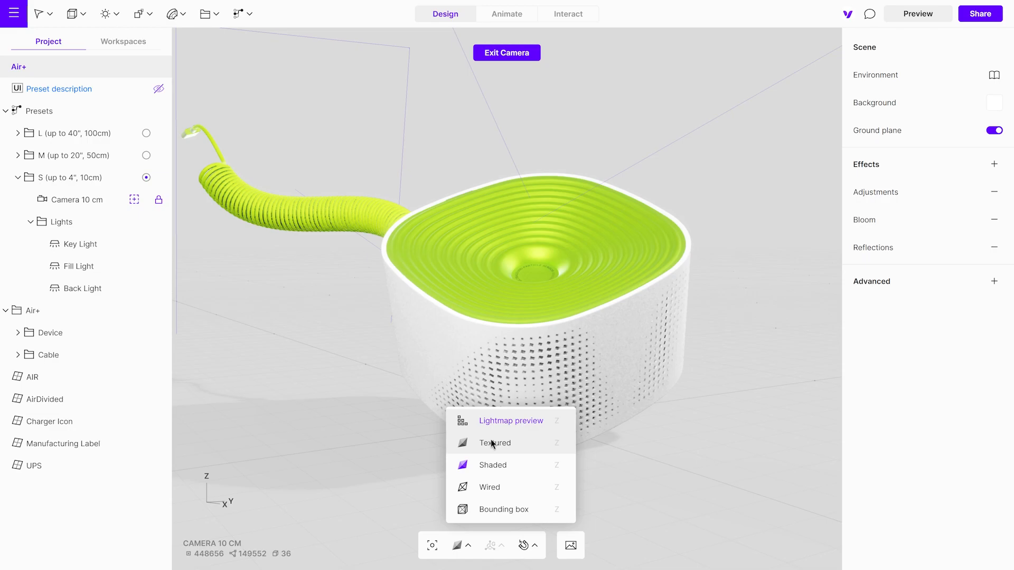
{"action": "left_click", "coordinate": [494, 442]}
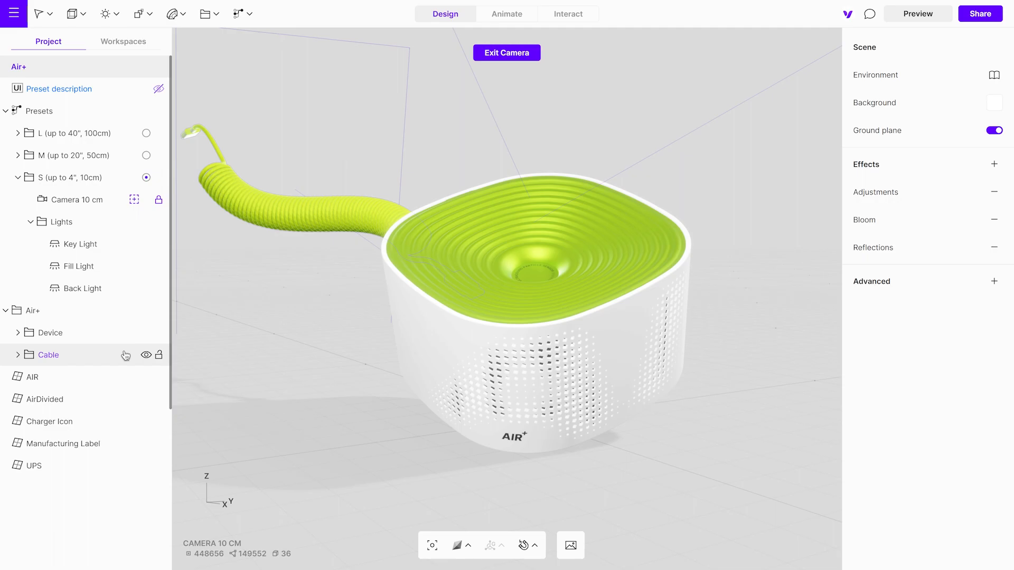
- Hide the cable, select the Device group and launch its high-quality denoised lightmap bake
{"action": "left_click", "coordinate": [146, 355]}
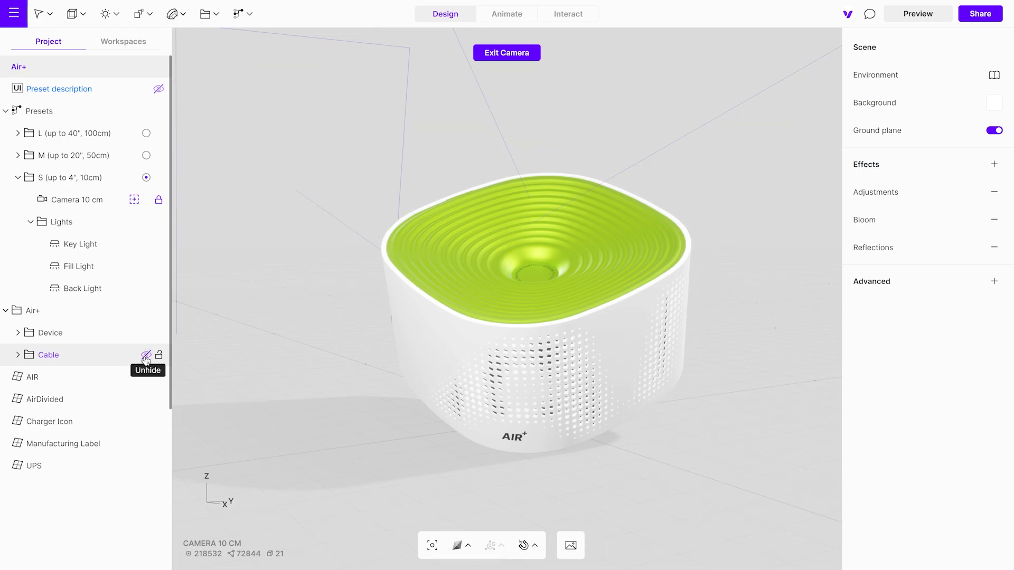
{"action": "left_click", "coordinate": [50, 333]}
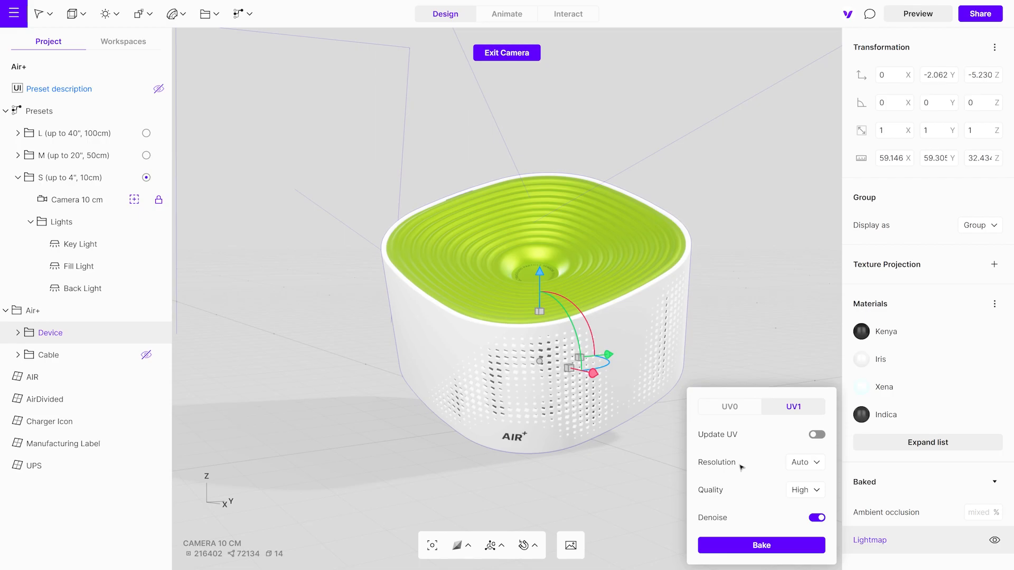
{"action": "mouse_move", "coordinate": [737, 494]}
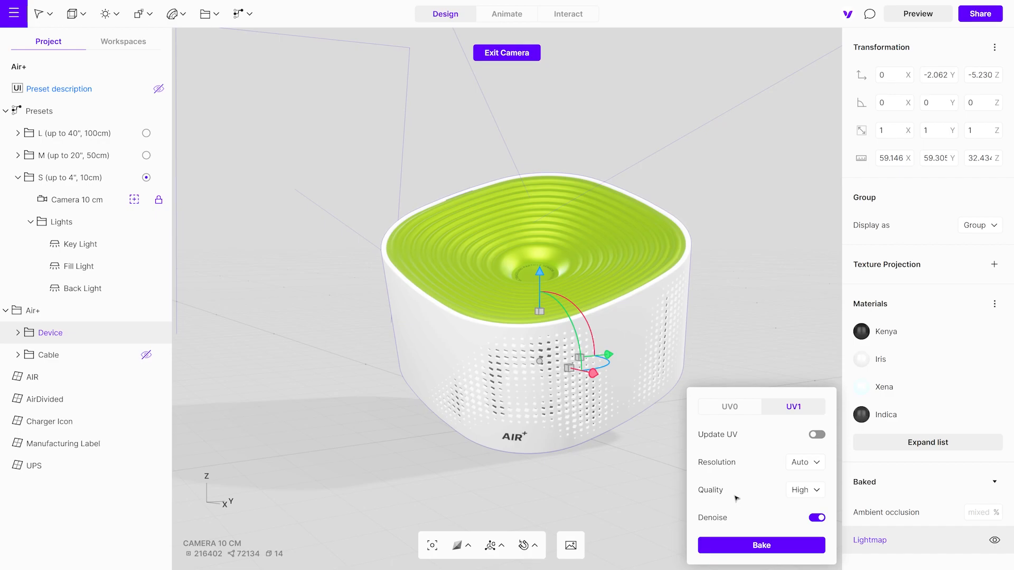
{"action": "mouse_move", "coordinate": [741, 520]}
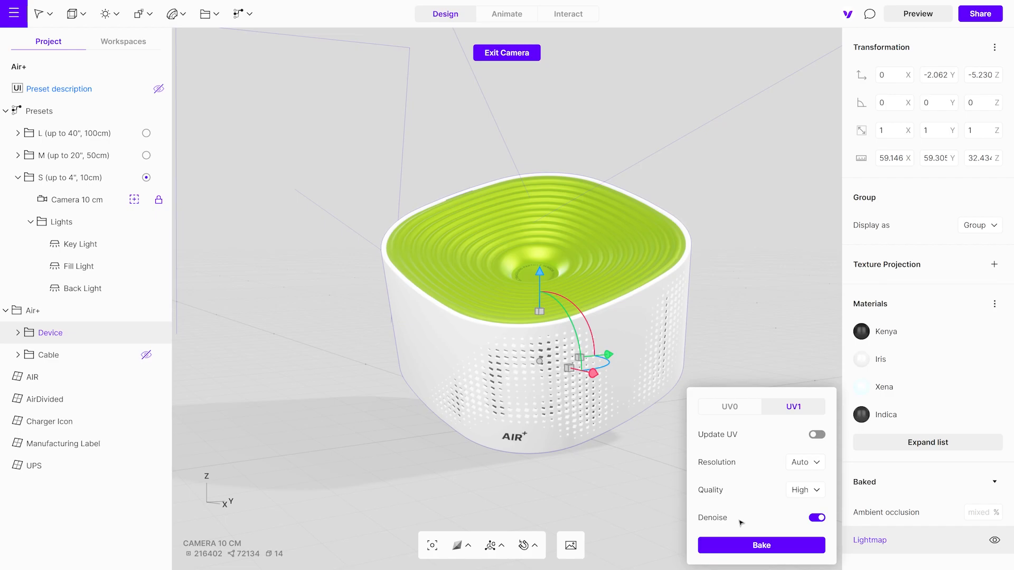
{"action": "mouse_move", "coordinate": [742, 530]}
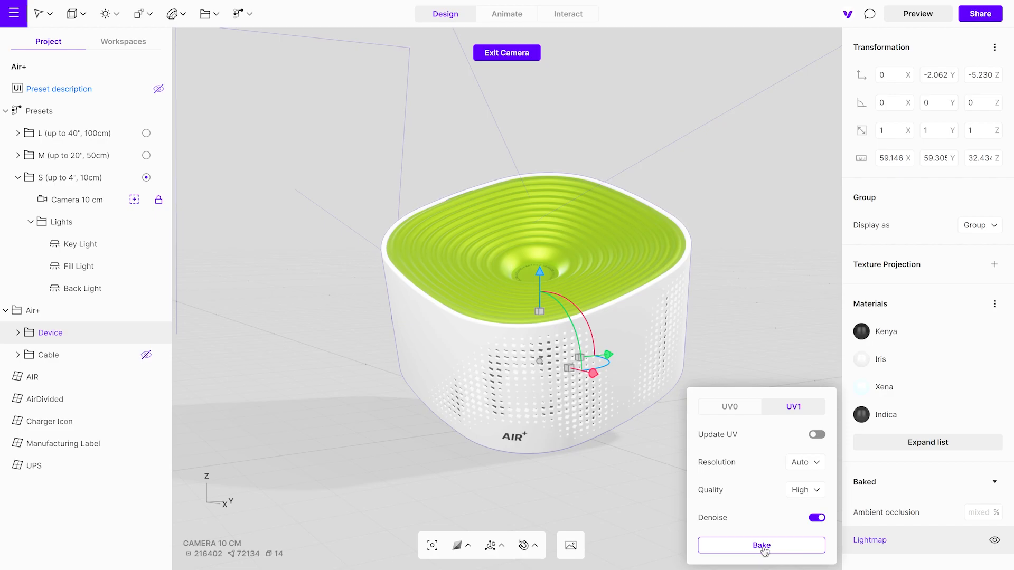
{"action": "left_click", "coordinate": [762, 546]}
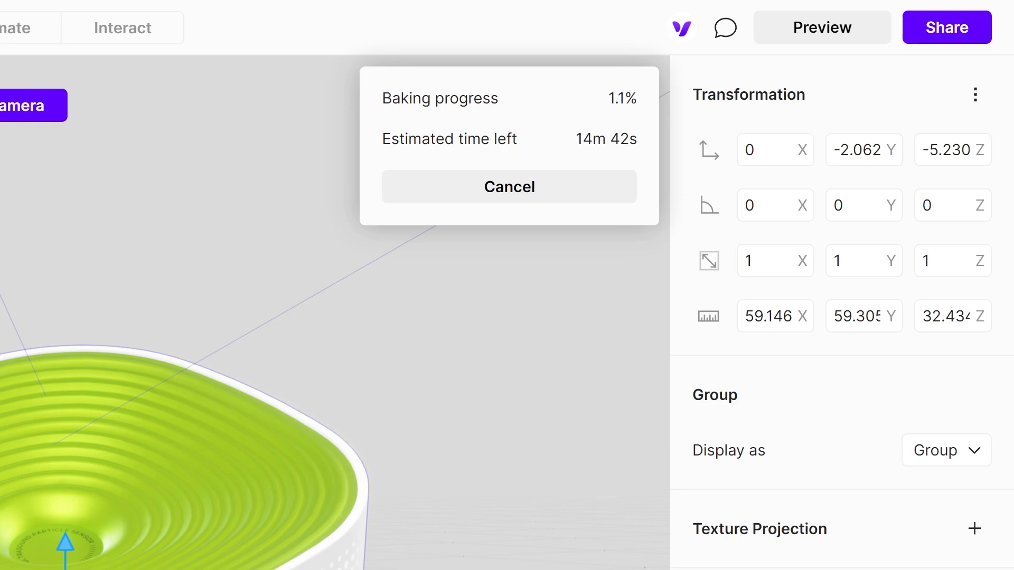
{"action": "left_click", "coordinate": [509, 187]}
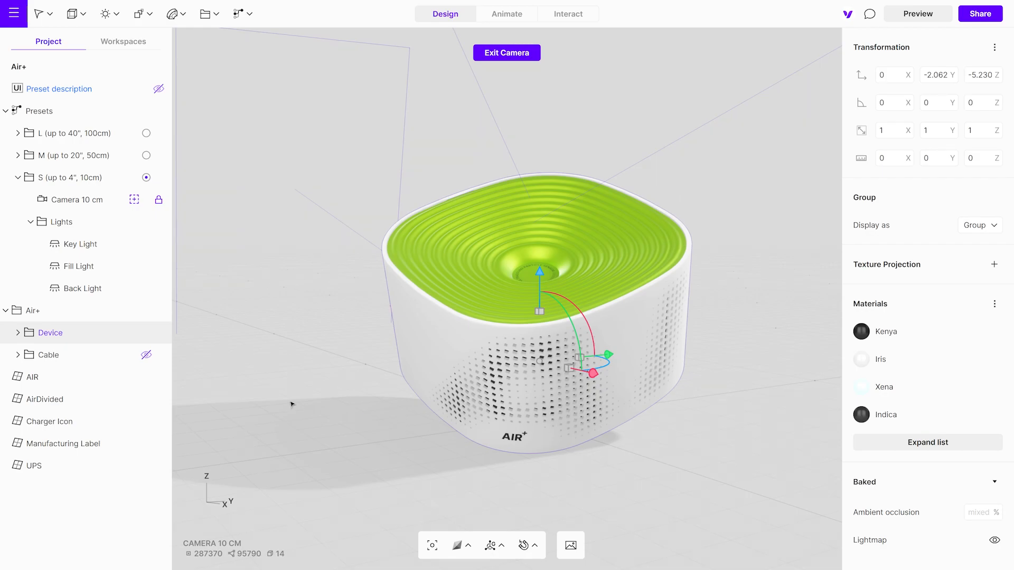
- Select the Cable group, hide the device and start the cable's lightmap bake
{"action": "left_click", "coordinate": [49, 355]}
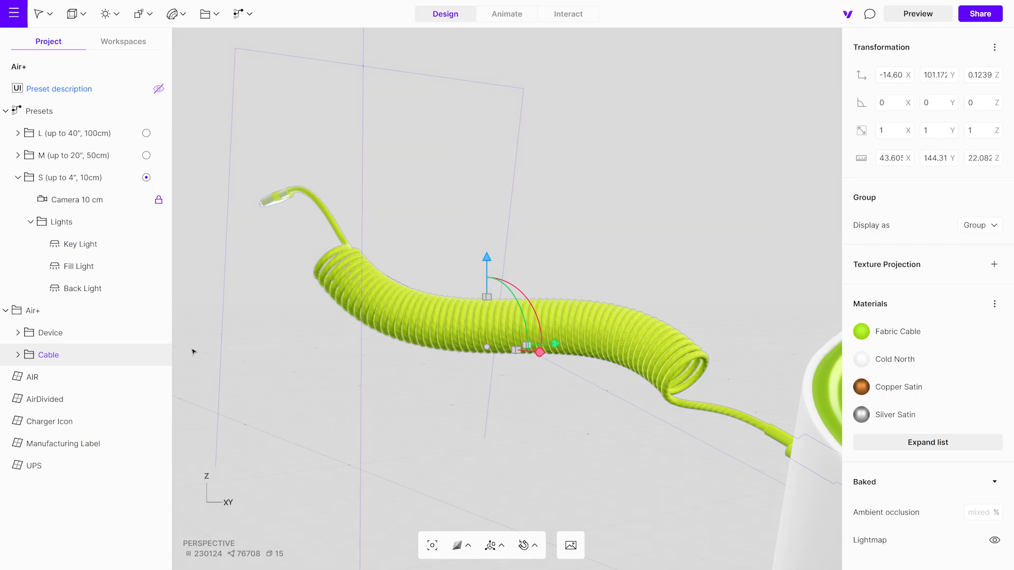
{"action": "left_click", "coordinate": [147, 333]}
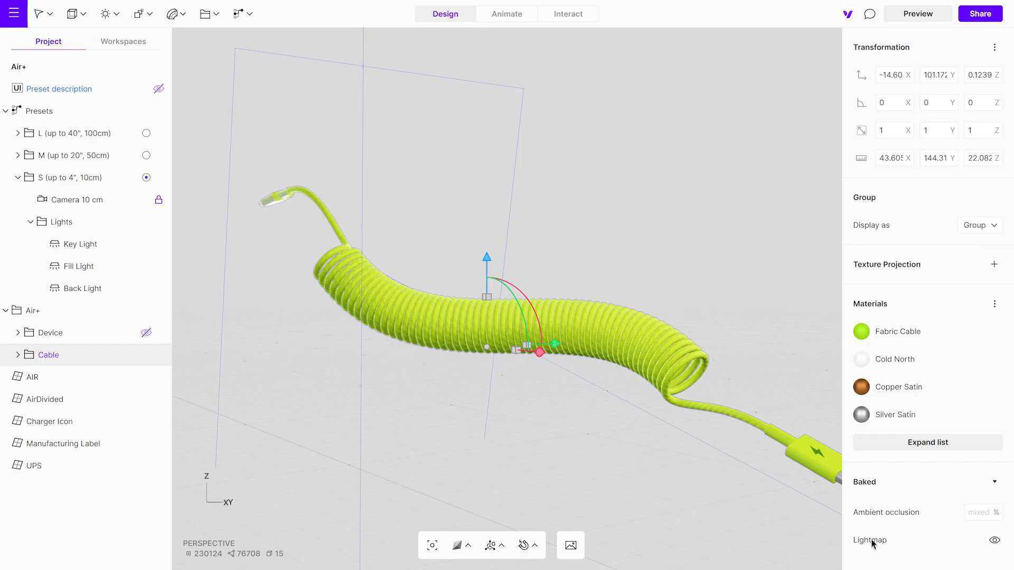
{"action": "left_click", "coordinate": [869, 540]}
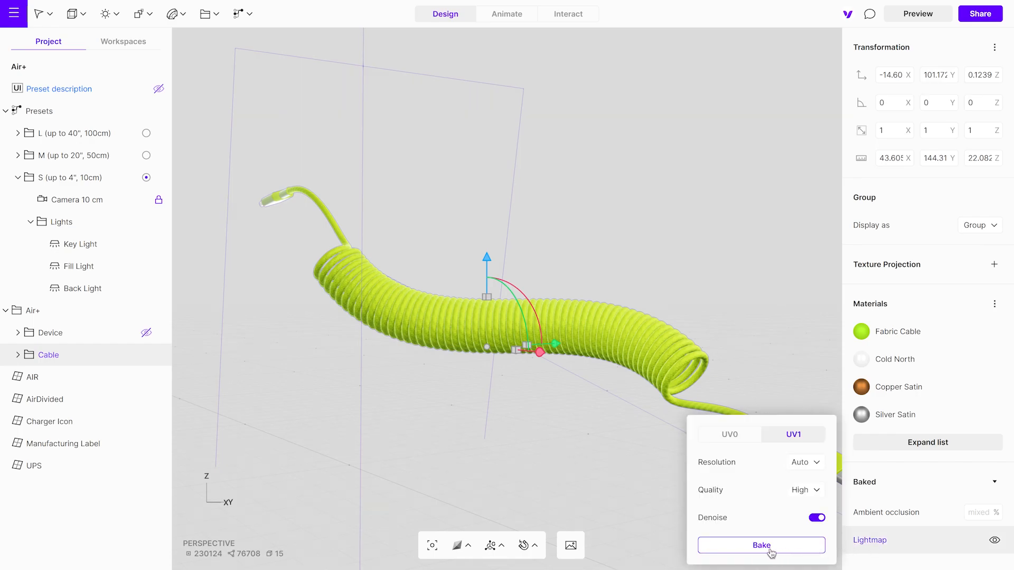
{"action": "left_click", "coordinate": [762, 545]}
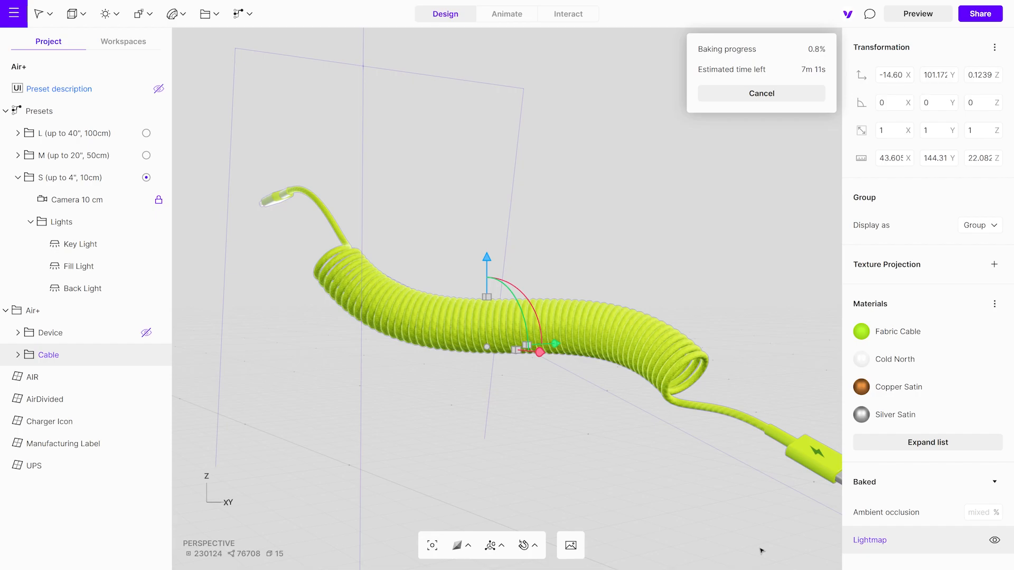
{"action": "left_click", "coordinate": [760, 93]}
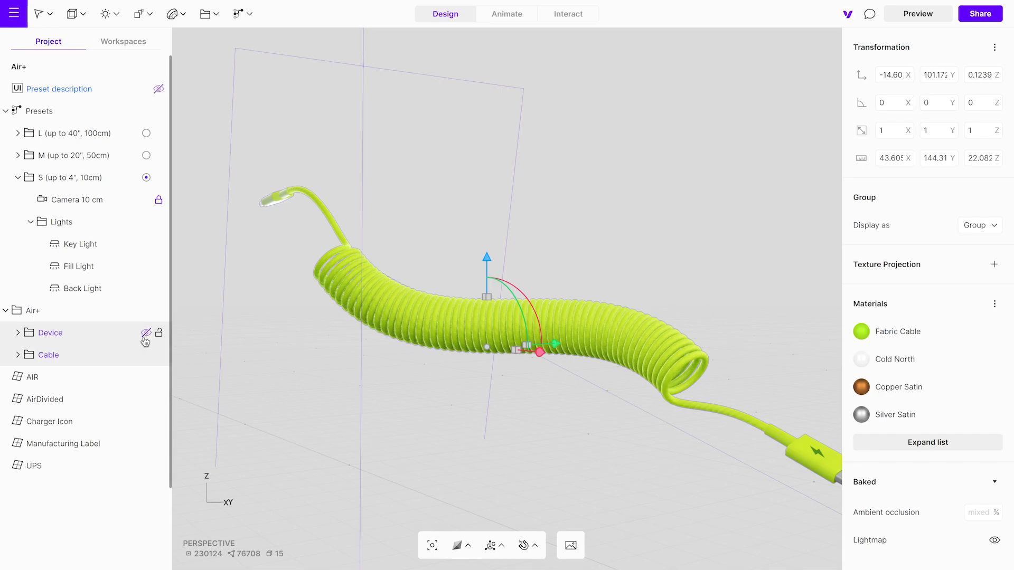
- Unhide the device and view device and cable through the 10 cm camera, with a brief preview
{"action": "left_click", "coordinate": [145, 333]}
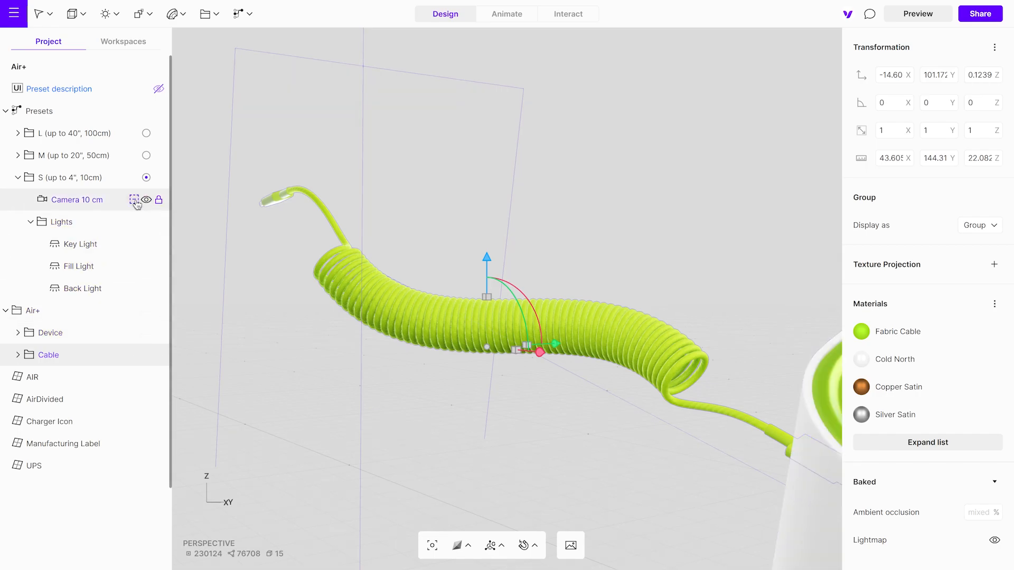
{"action": "left_click", "coordinate": [134, 199]}
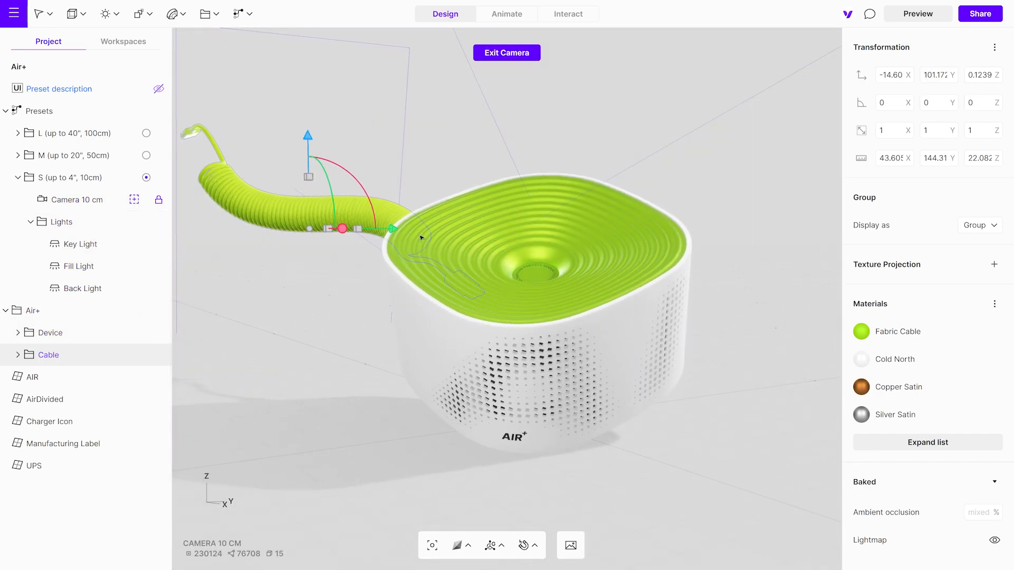
{"action": "left_click", "coordinate": [917, 13]}
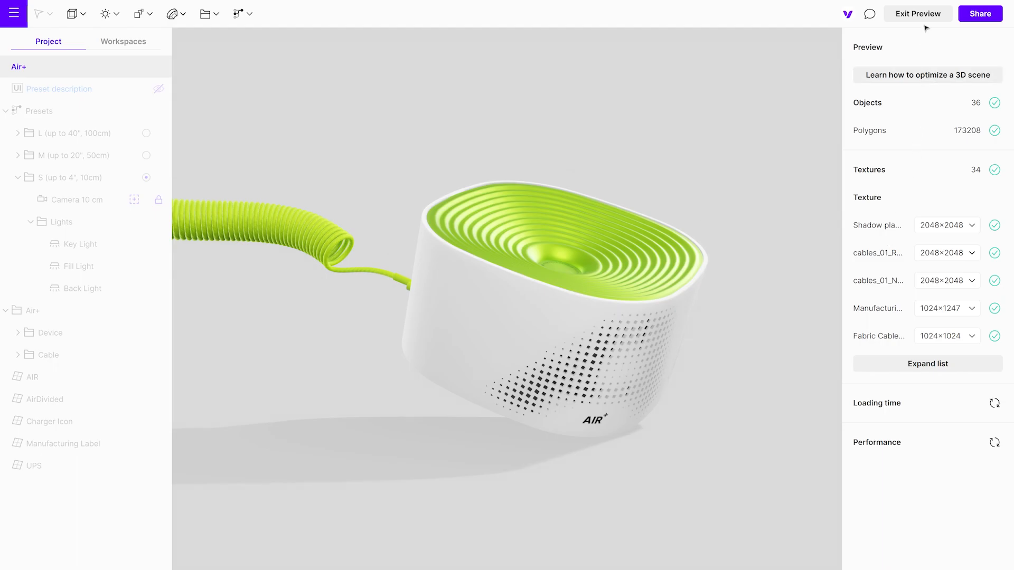
{"action": "left_click", "coordinate": [918, 12]}
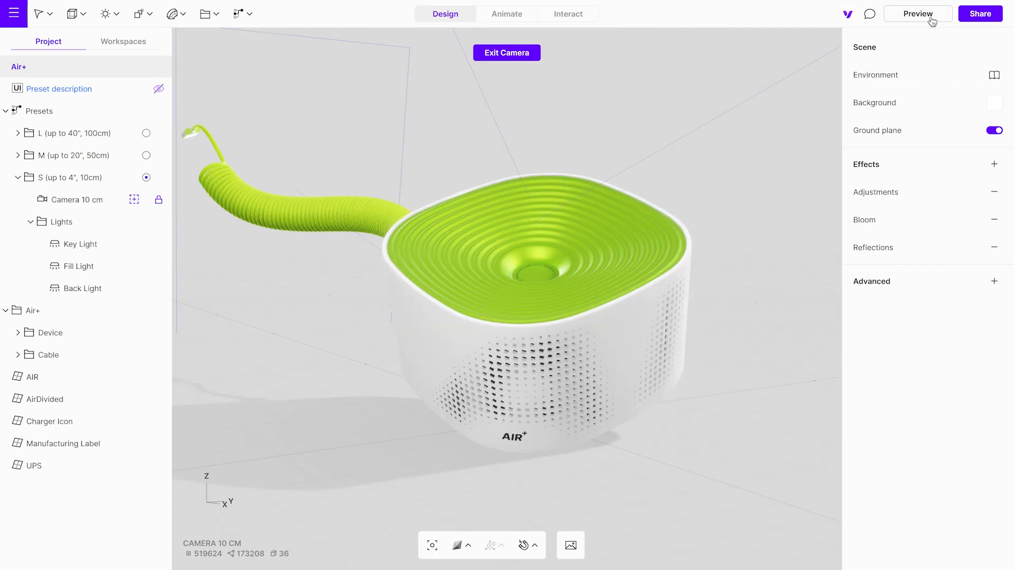
- Shrink the ground plane to about 238 mm and bake its shadow, then return from preview
{"action": "left_click", "coordinate": [995, 103]}
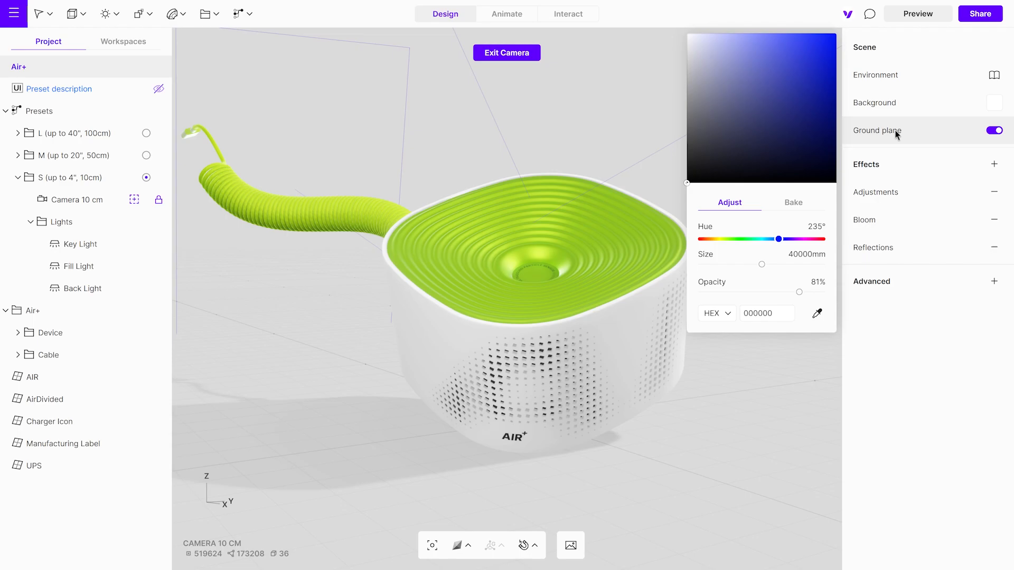
{"action": "left_click_drag", "start_coordinate": [762, 264], "coordinate": [743, 265]}
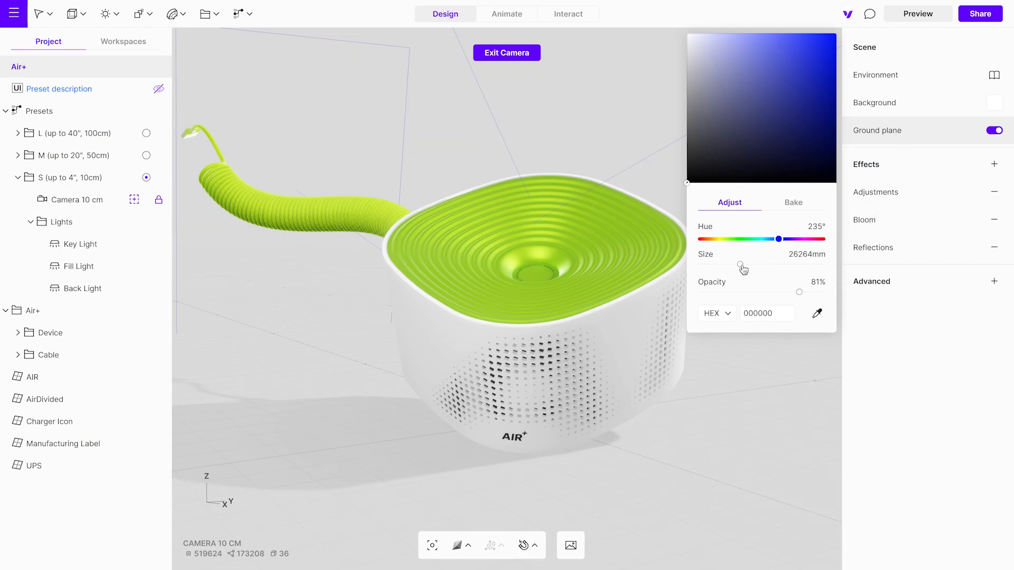
{"action": "left_click_drag", "start_coordinate": [743, 266], "coordinate": [711, 265]}
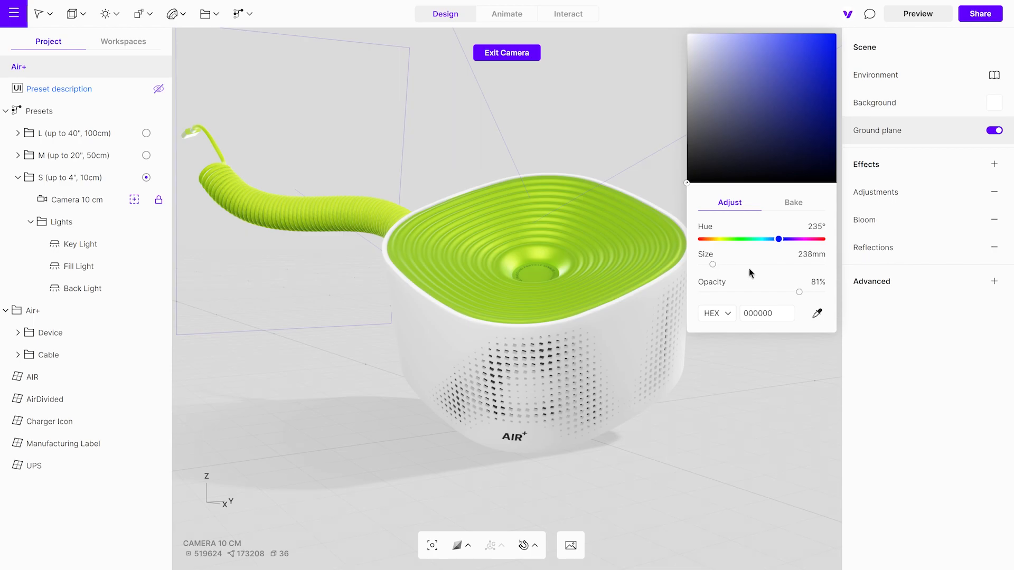
{"action": "left_click", "coordinate": [794, 203]}
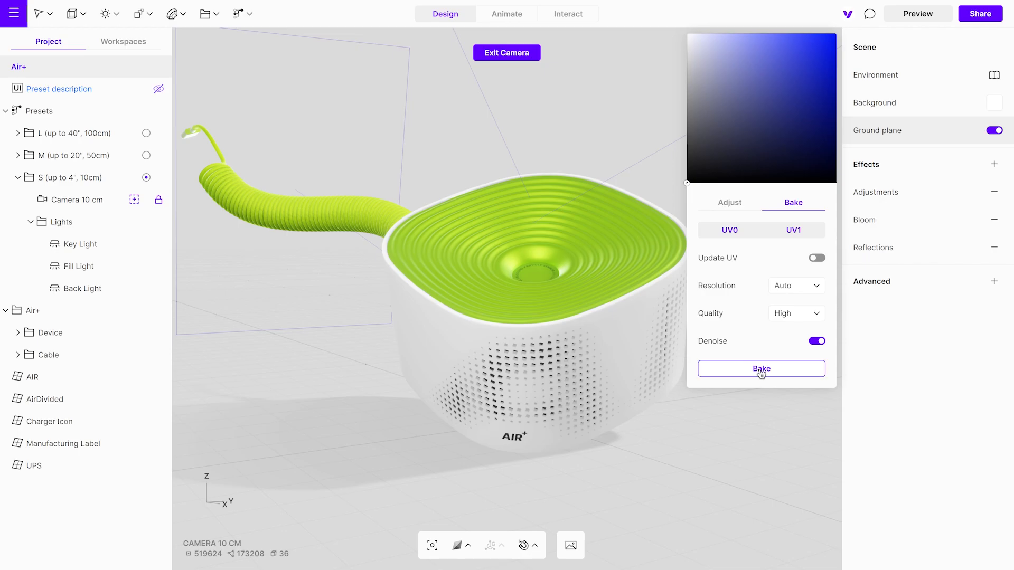
{"action": "left_click", "coordinate": [762, 369]}
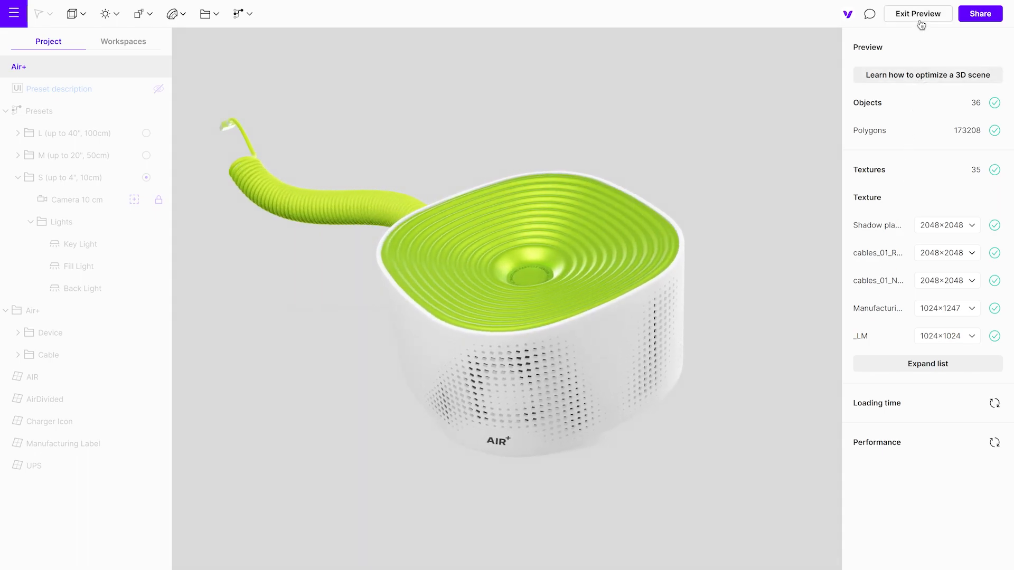
{"action": "left_click", "coordinate": [917, 14]}
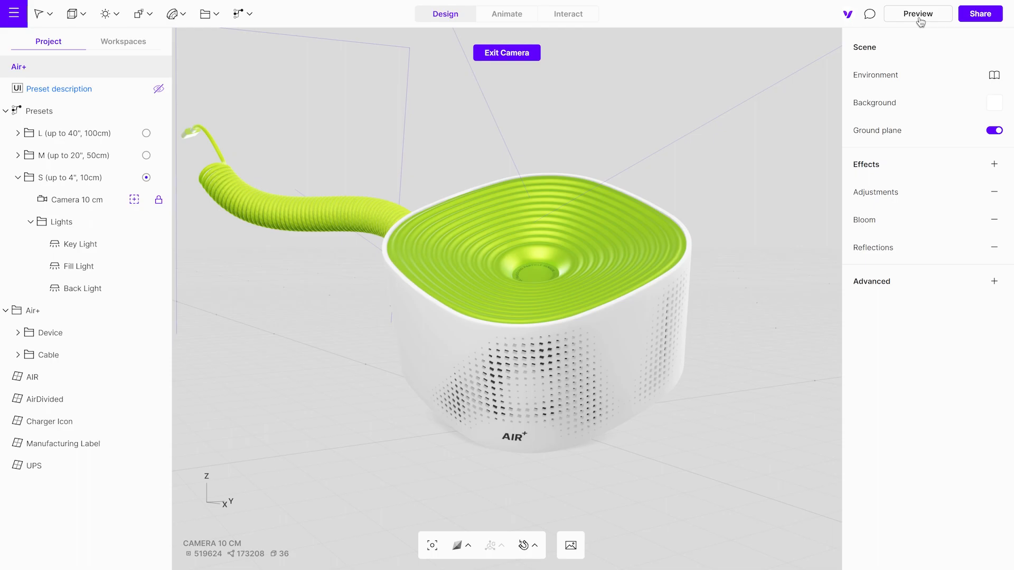
- Make the background a linear gradient with 0% saturation and 90% brightness
{"action": "left_click", "coordinate": [996, 102]}
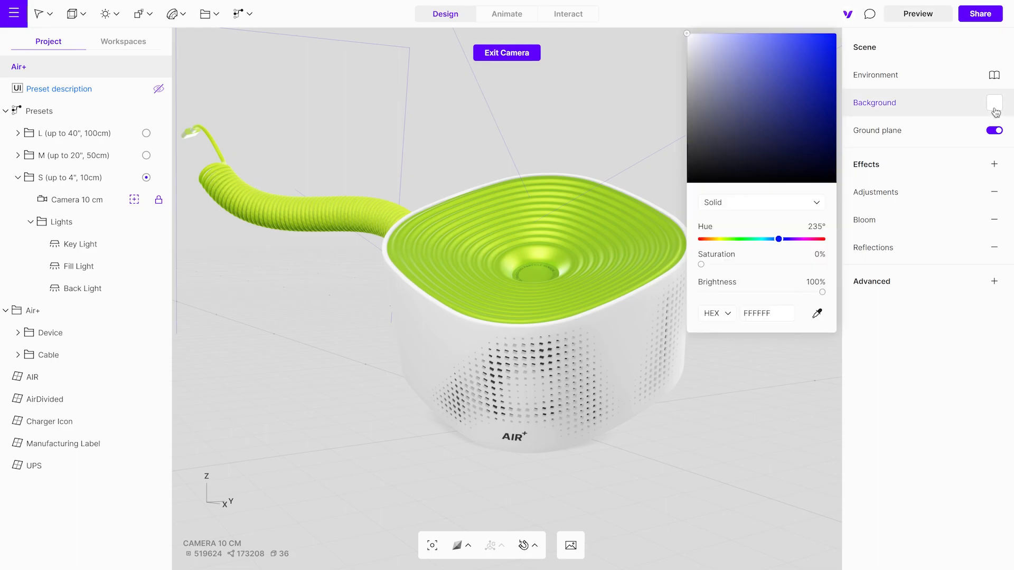
{"action": "left_click", "coordinate": [761, 203]}
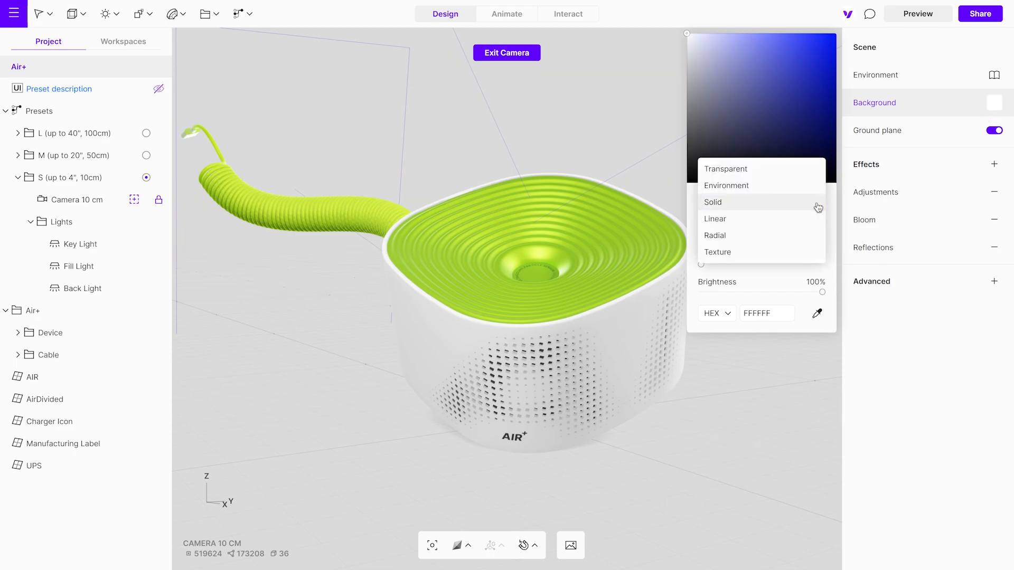
{"action": "left_click", "coordinate": [715, 219]}
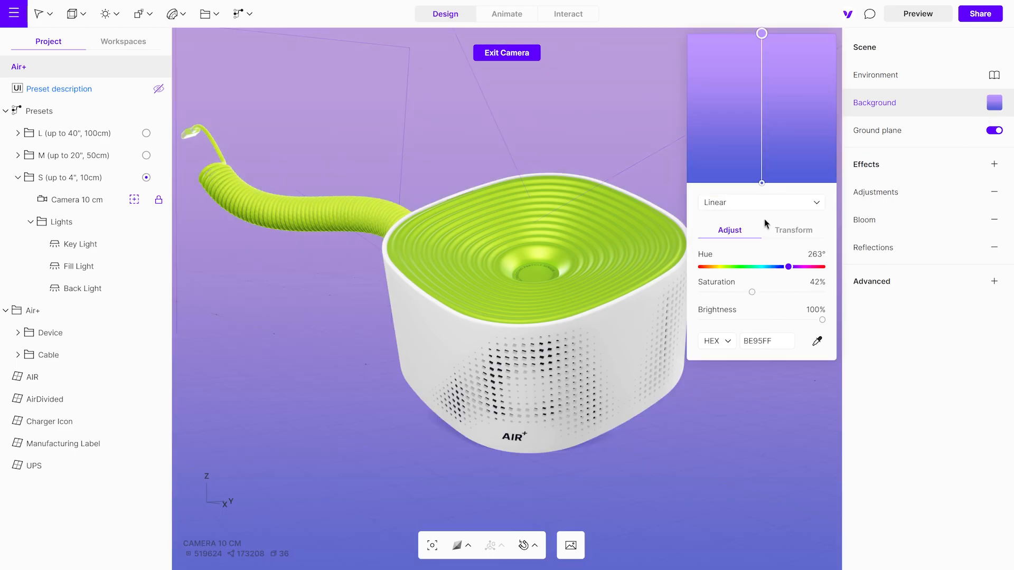
{"action": "left_click_drag", "start_coordinate": [752, 292], "coordinate": [701, 291]}
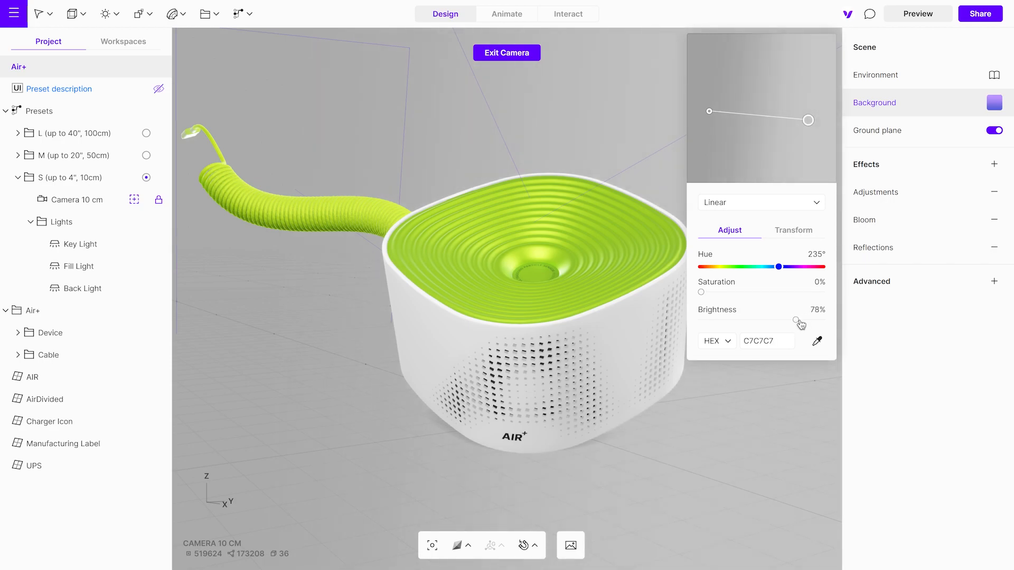
{"action": "left_click_drag", "start_coordinate": [779, 322], "coordinate": [813, 322]}
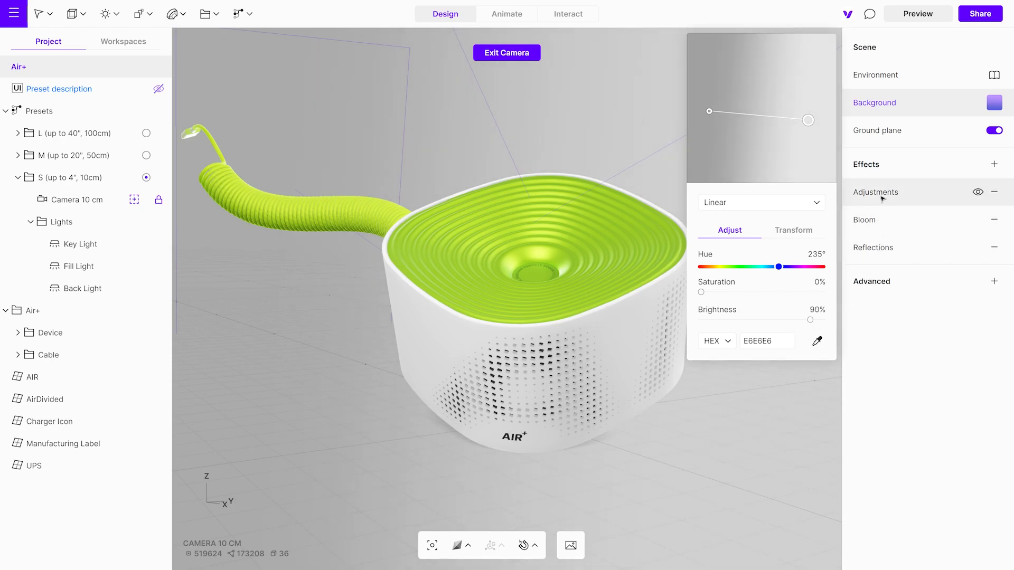
- Adjust the scene's contrast in Adjustments, then bring up the Fabric Cable colour options
{"action": "left_click", "coordinate": [875, 192]}
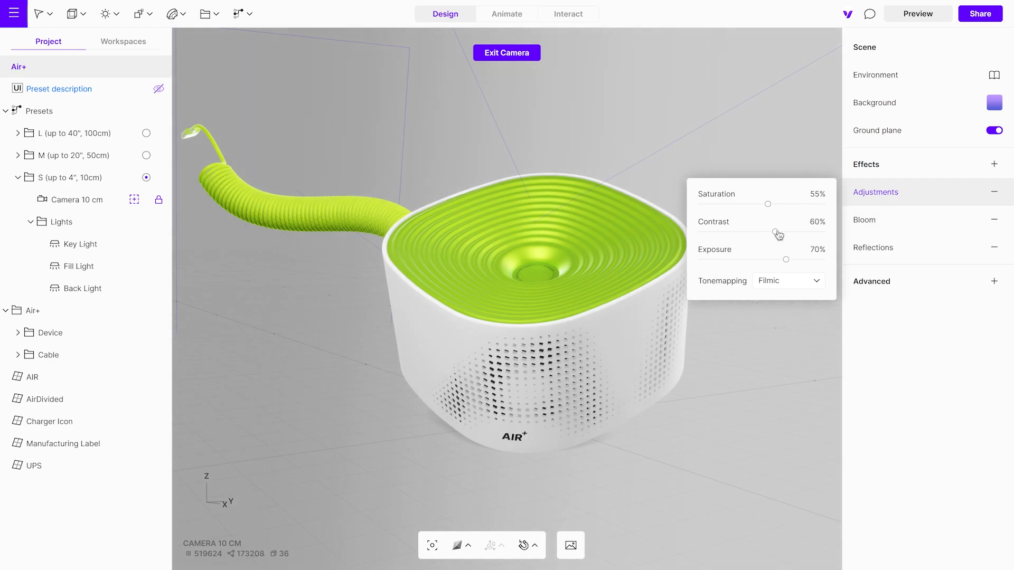
{"action": "left_click_drag", "start_coordinate": [786, 260], "coordinate": [774, 260]}
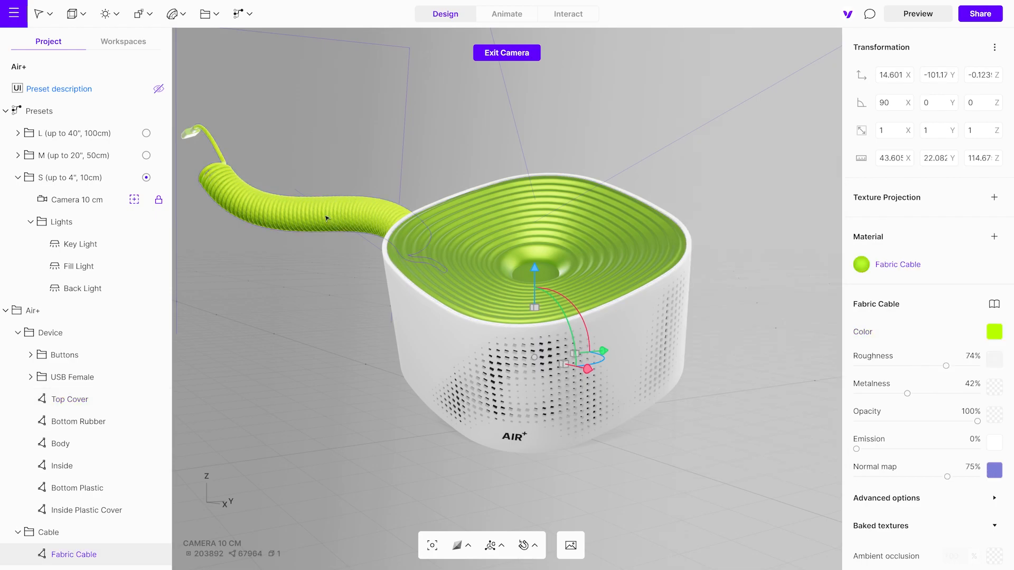
{"action": "left_click", "coordinate": [995, 332]}
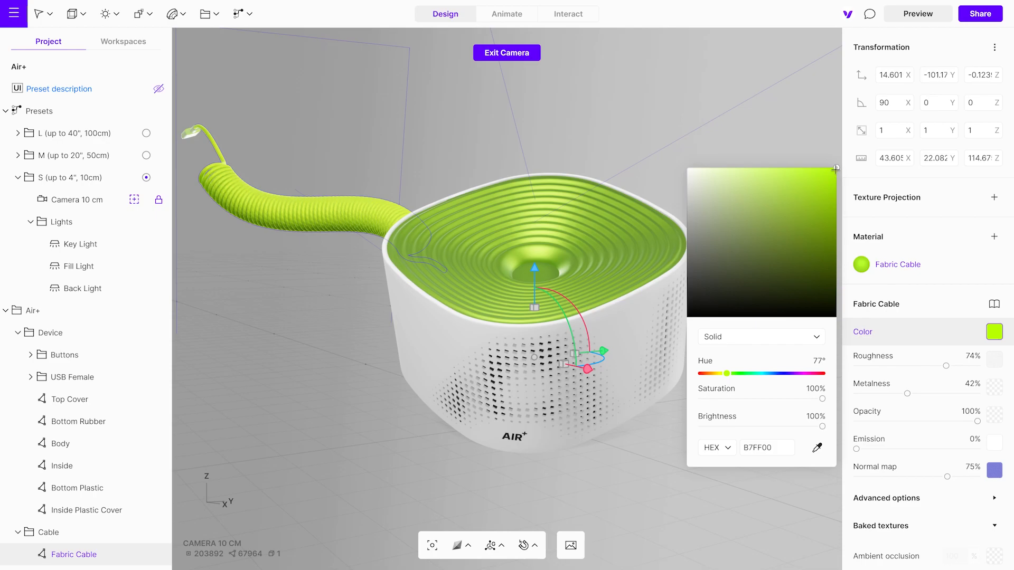